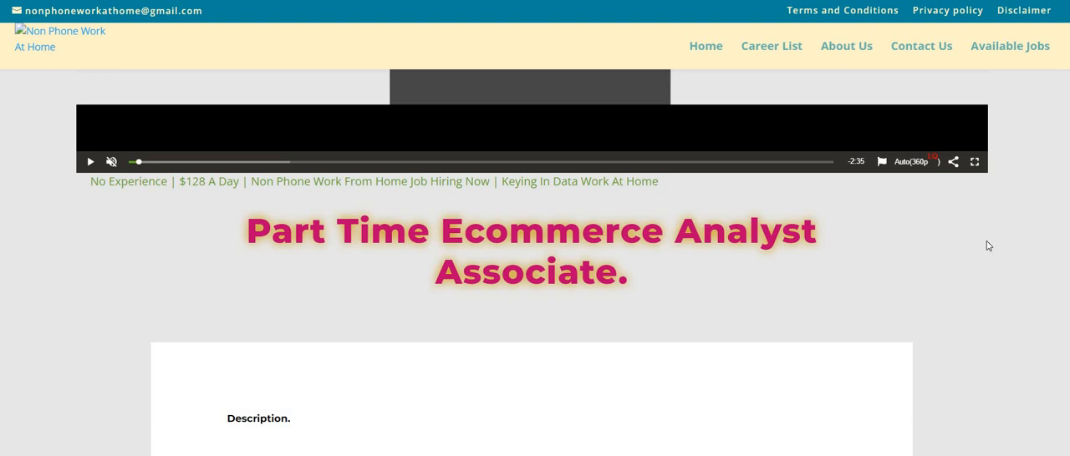
mouse_move(990, 249)
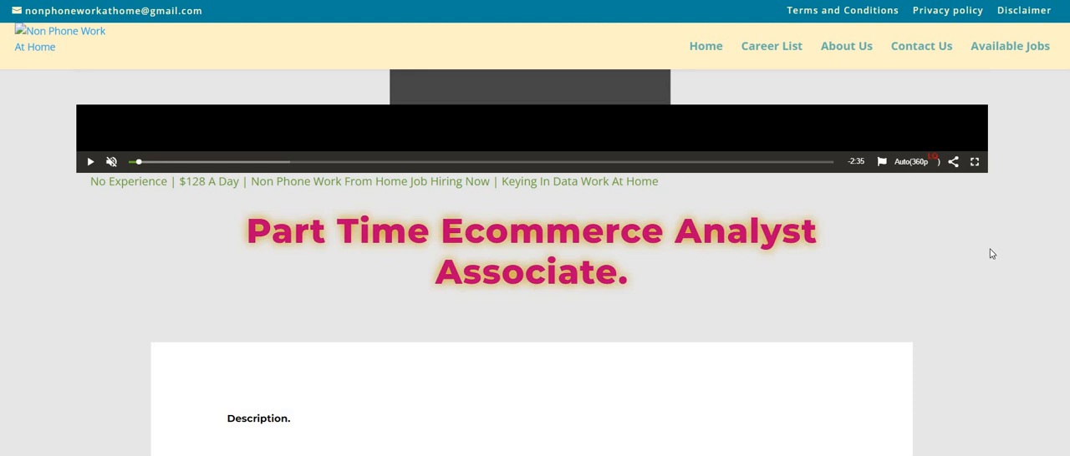
scroll("down", 3)
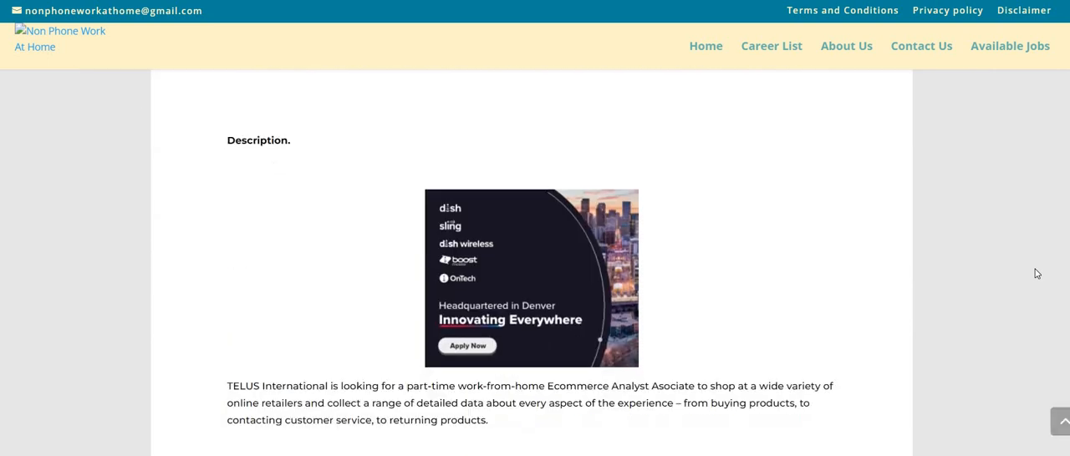
scroll("down", 3)
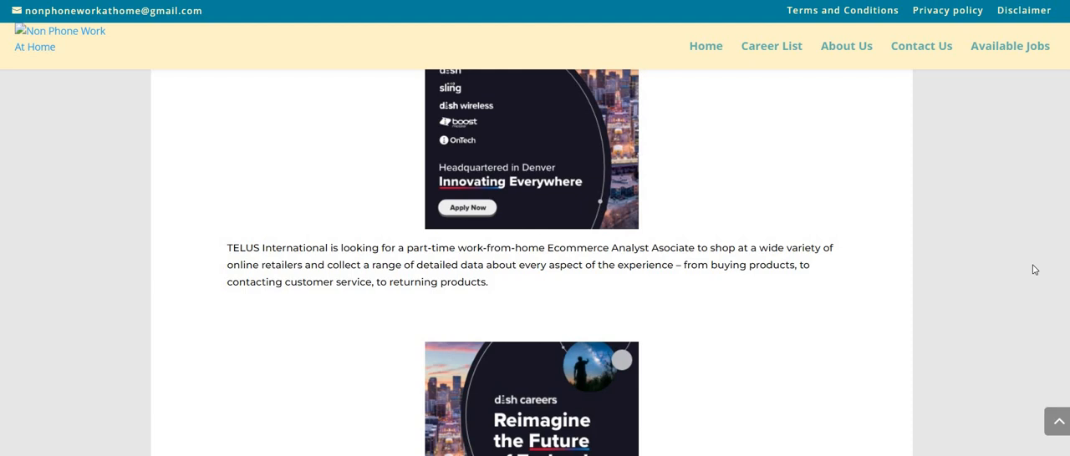
mouse_move(1036, 268)
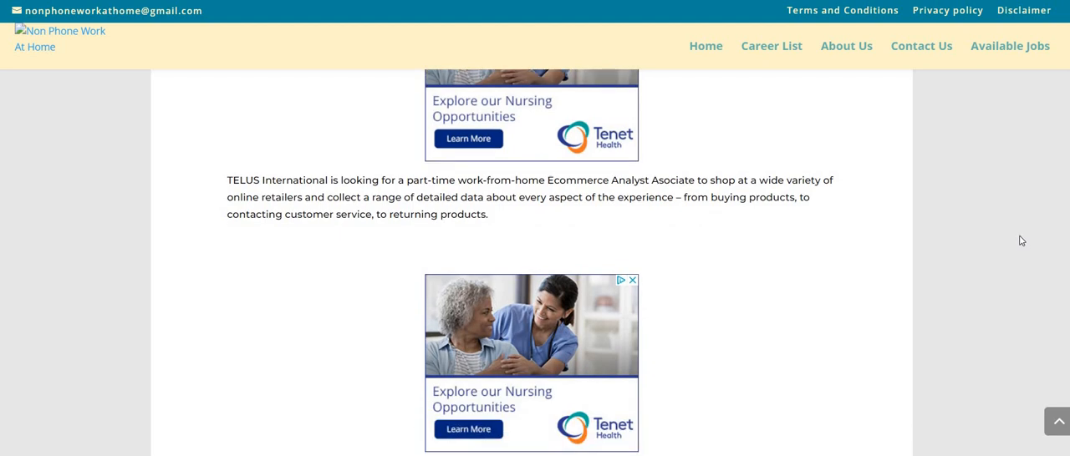
scroll("down", 3)
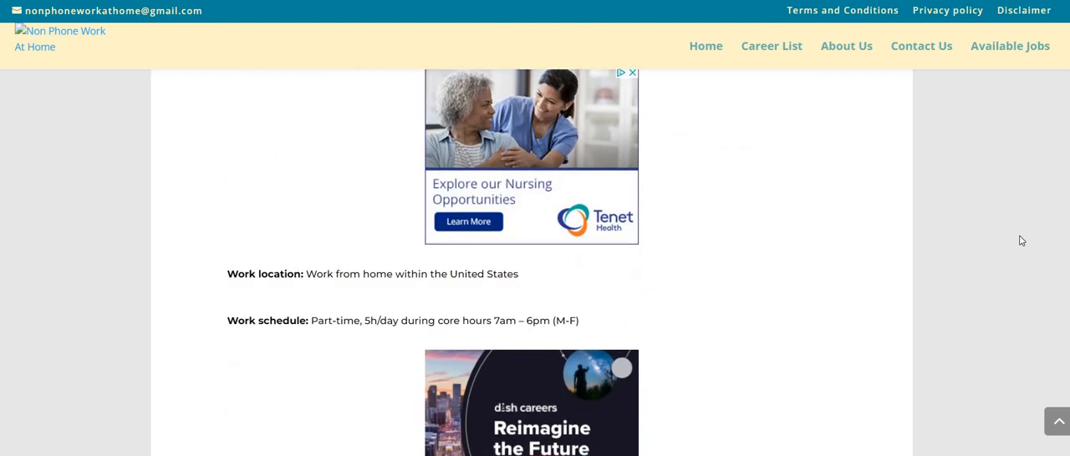
scroll("down", 3)
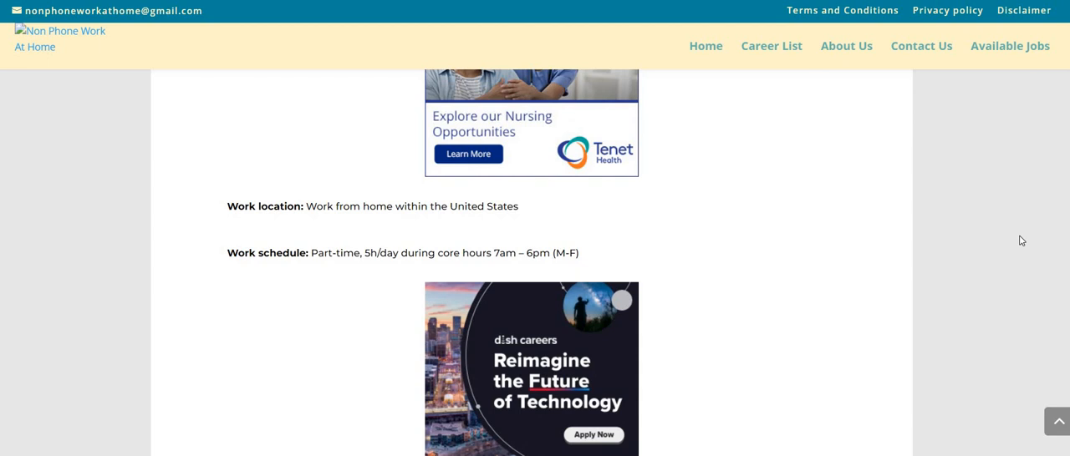
scroll("down", 3)
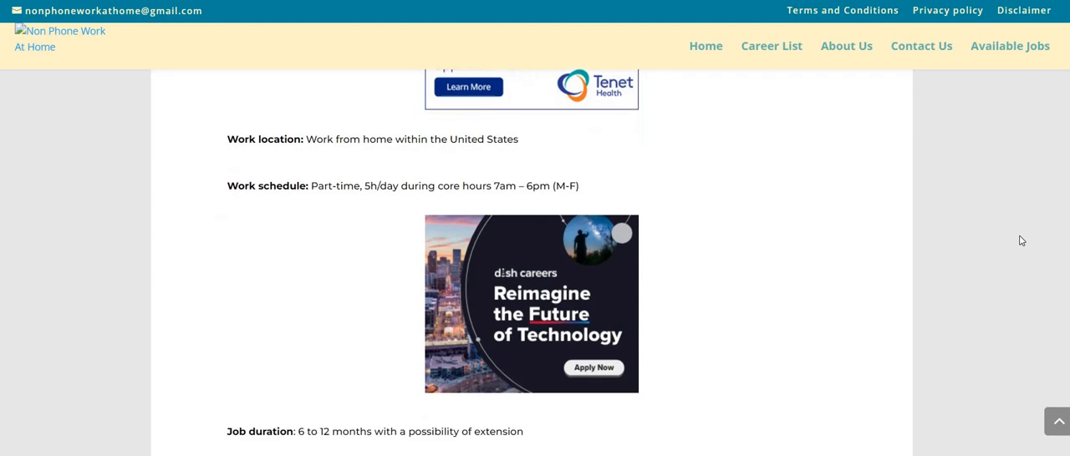
scroll("down", 3)
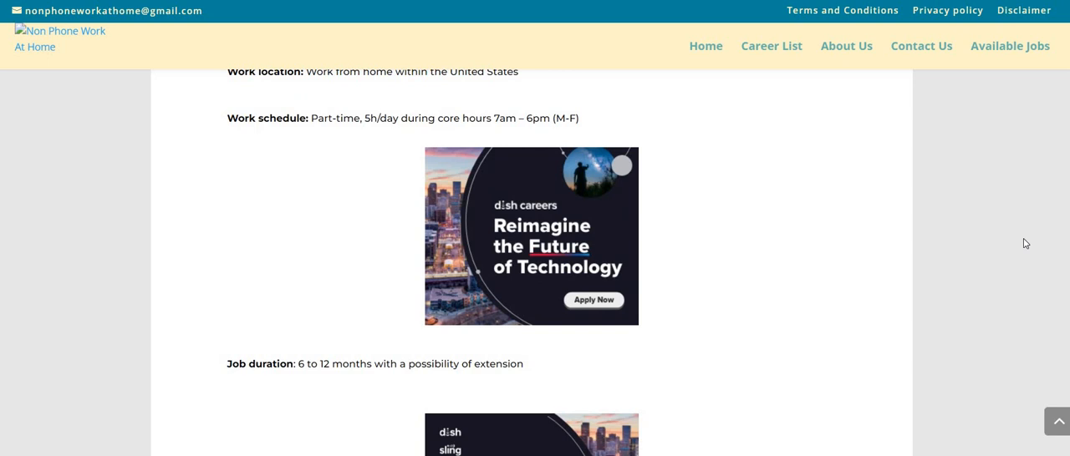
scroll("down", 3)
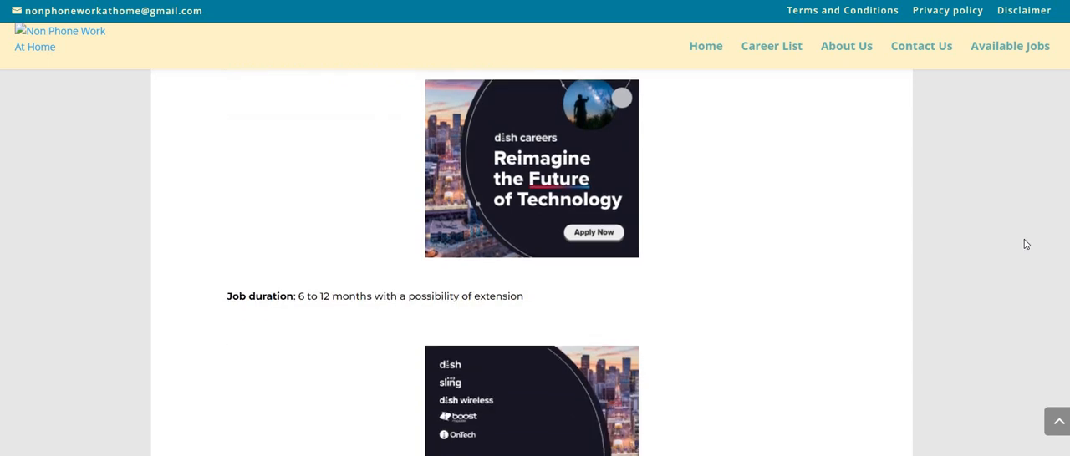
mouse_move(1006, 279)
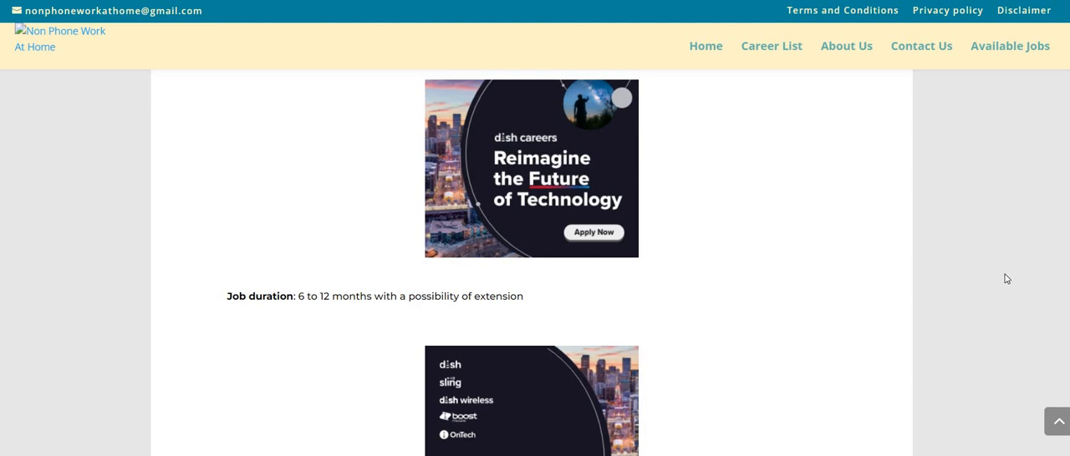
scroll("down", 3)
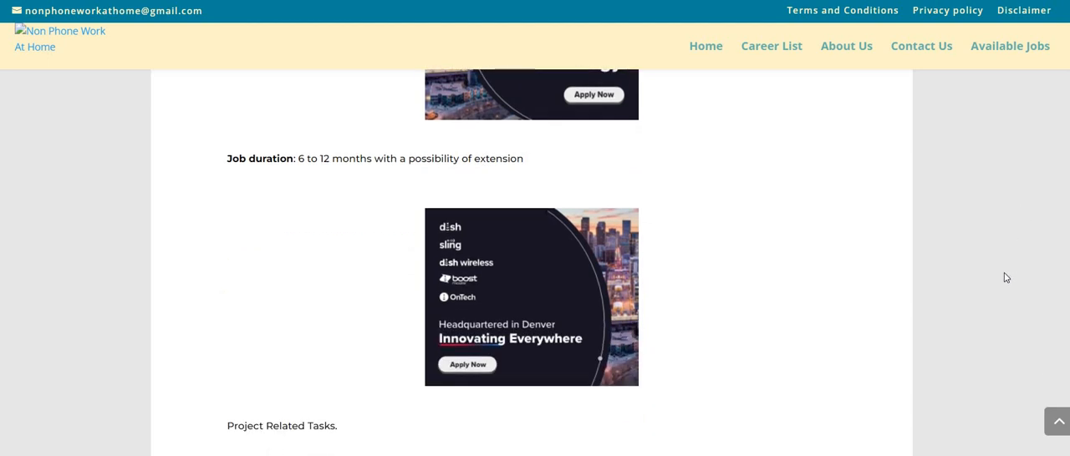
scroll("down", 3)
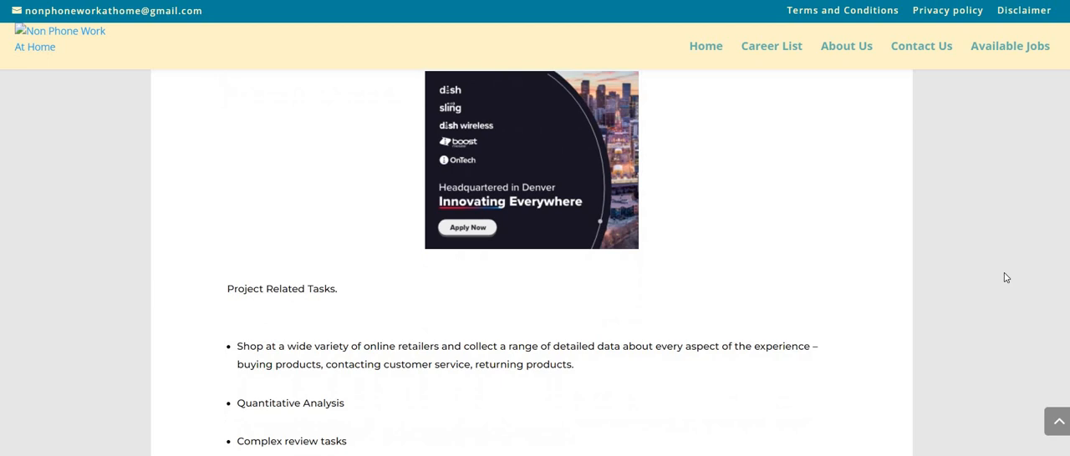
scroll("down", 3)
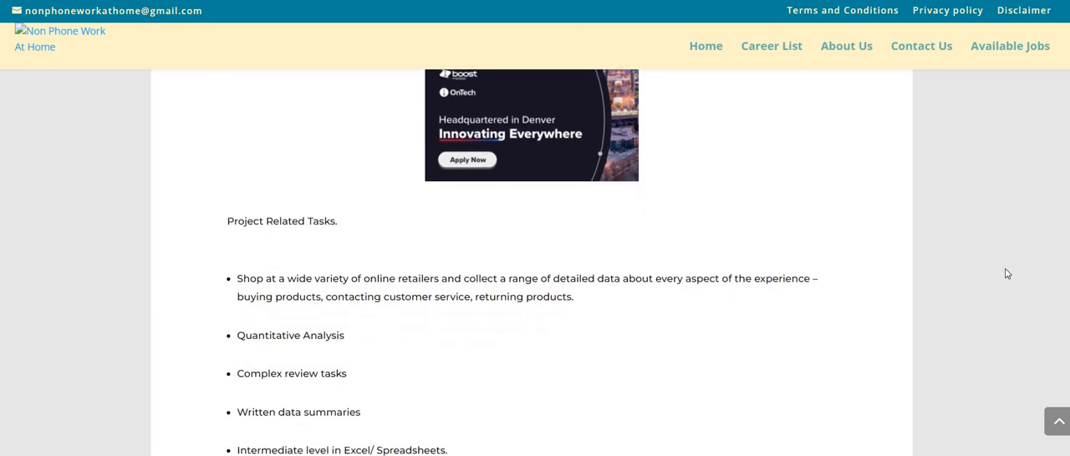
scroll("down", 3)
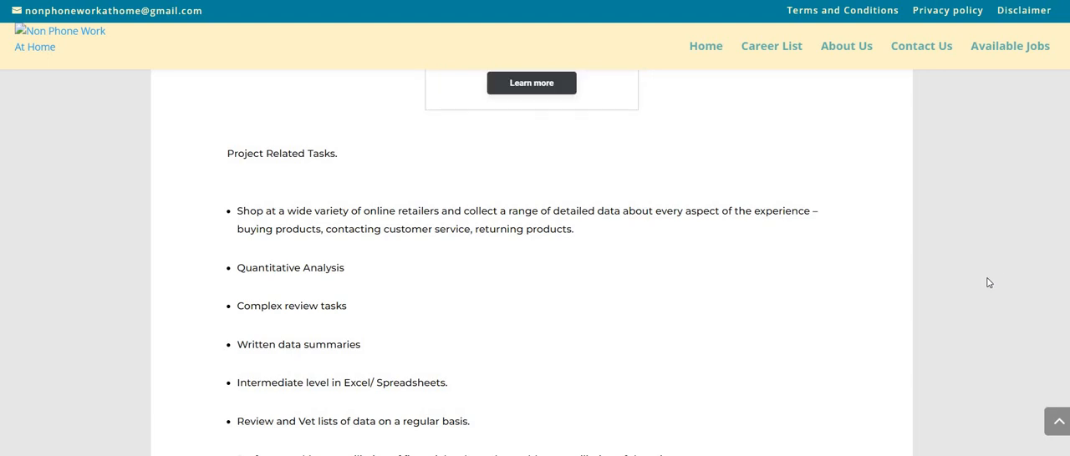
scroll("down", 3)
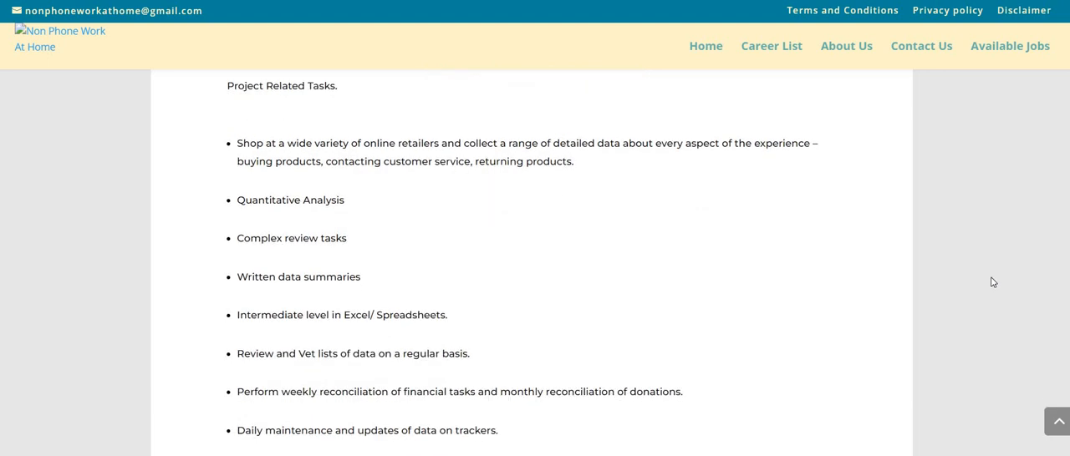
scroll("down", 3)
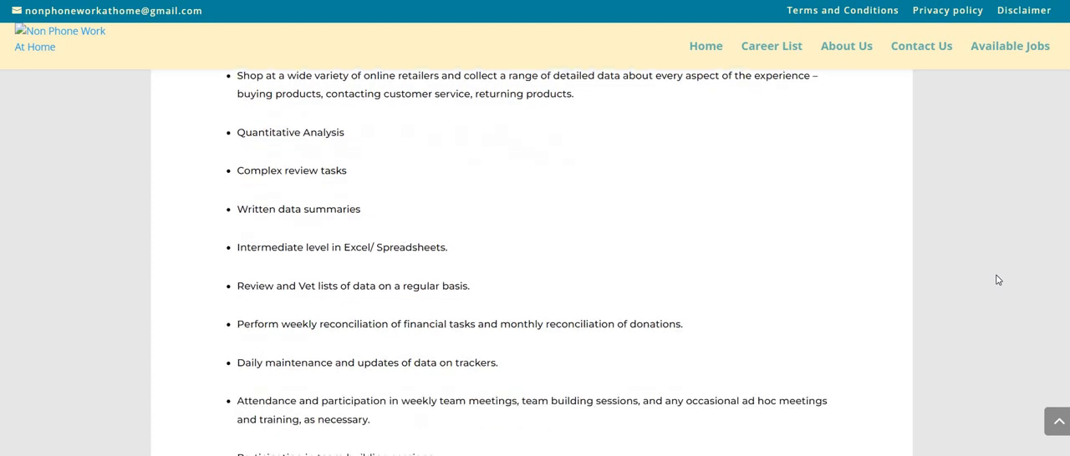
scroll("down", 3)
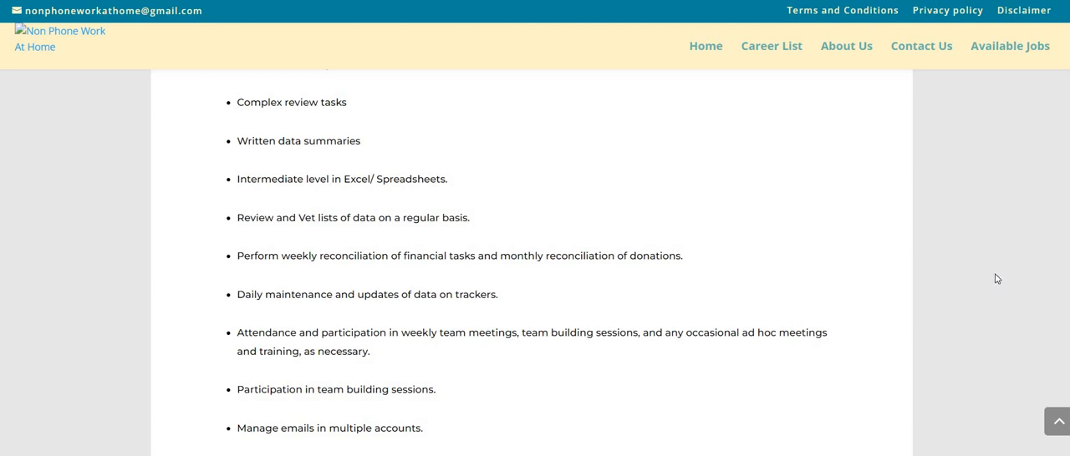
scroll("down", 3)
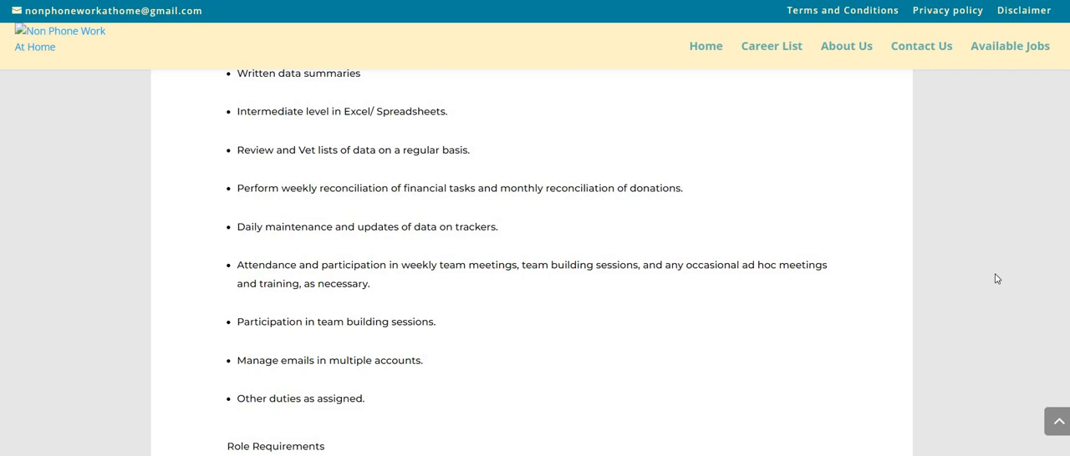
mouse_move(993, 279)
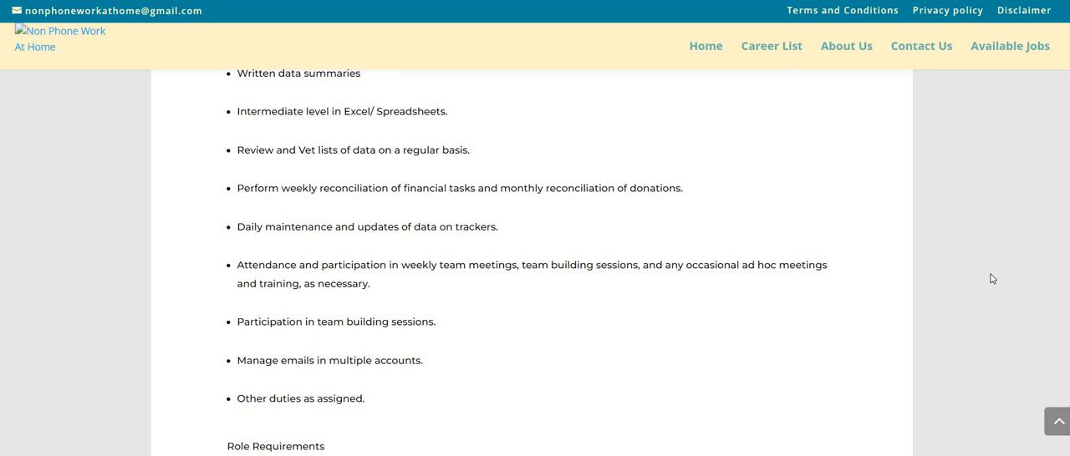
scroll("down", 3)
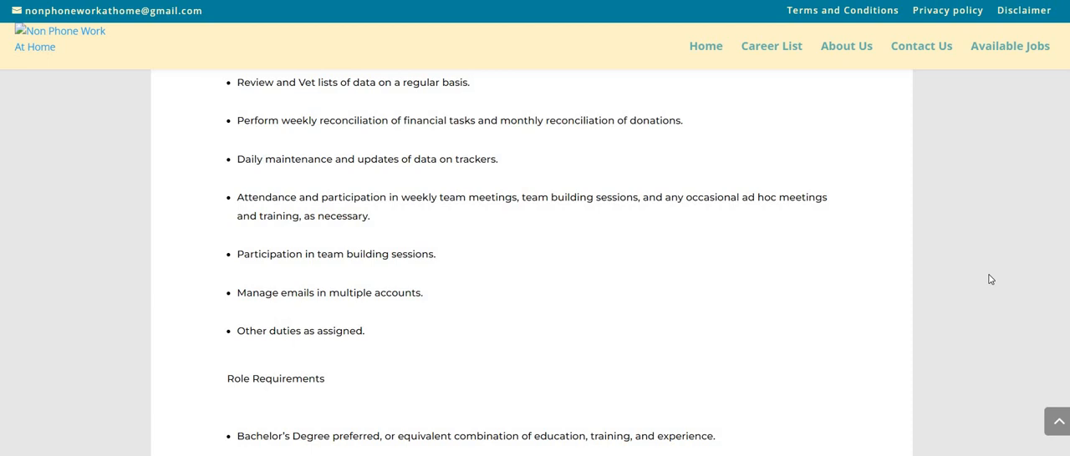
scroll("down", 3)
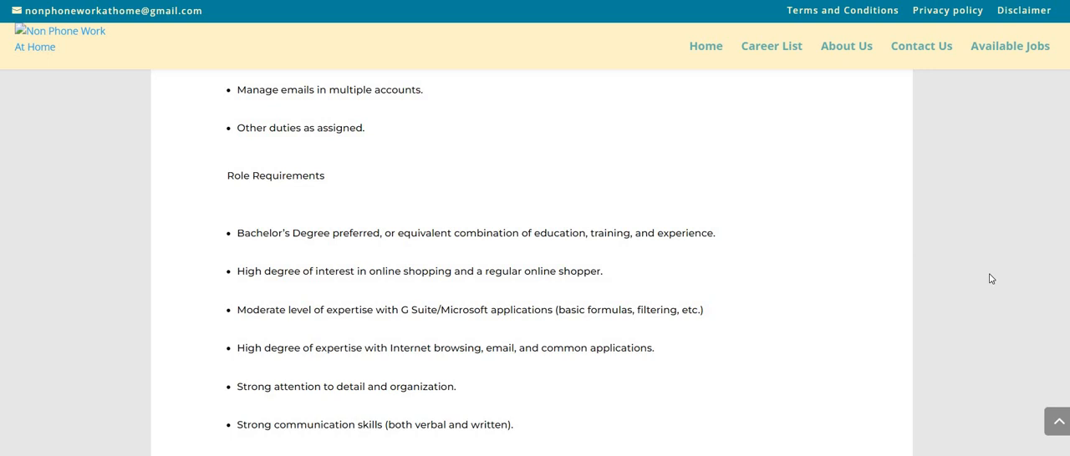
mouse_move(987, 279)
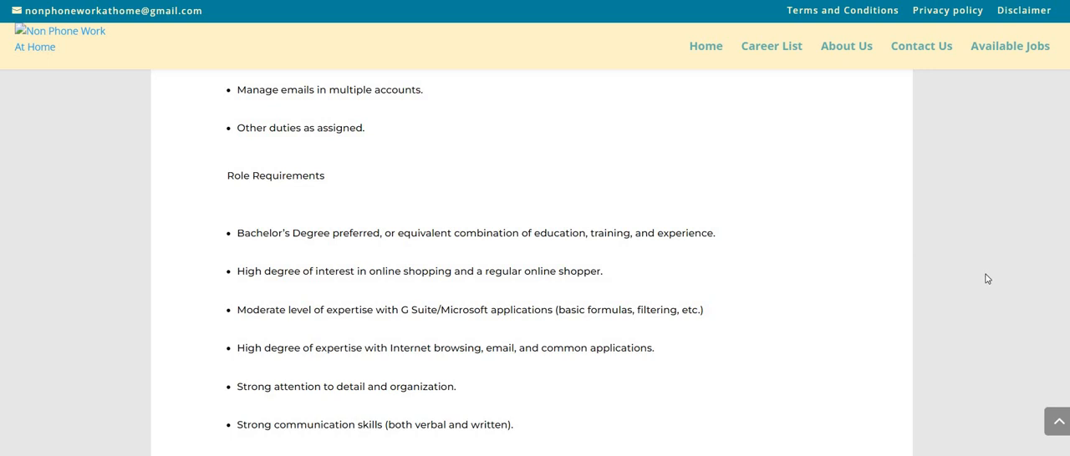
scroll("down", 3)
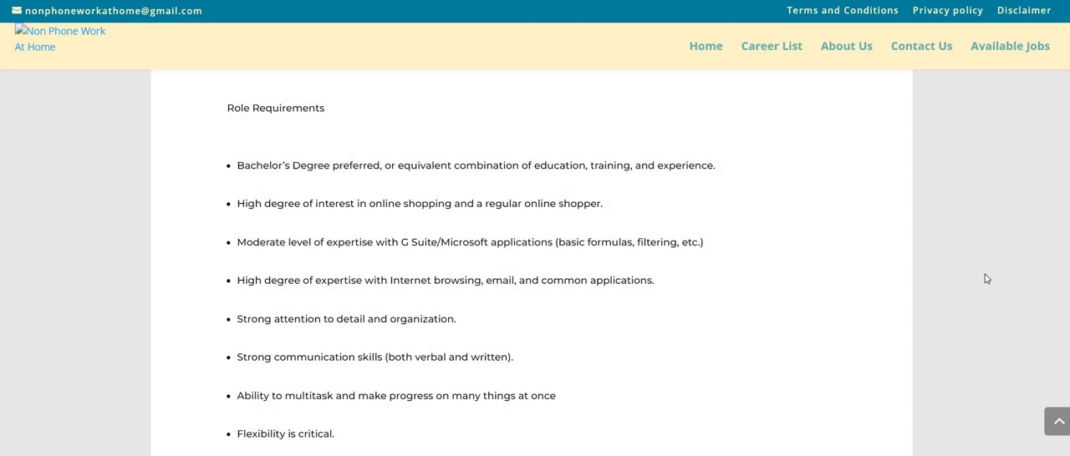
scroll("down", 3)
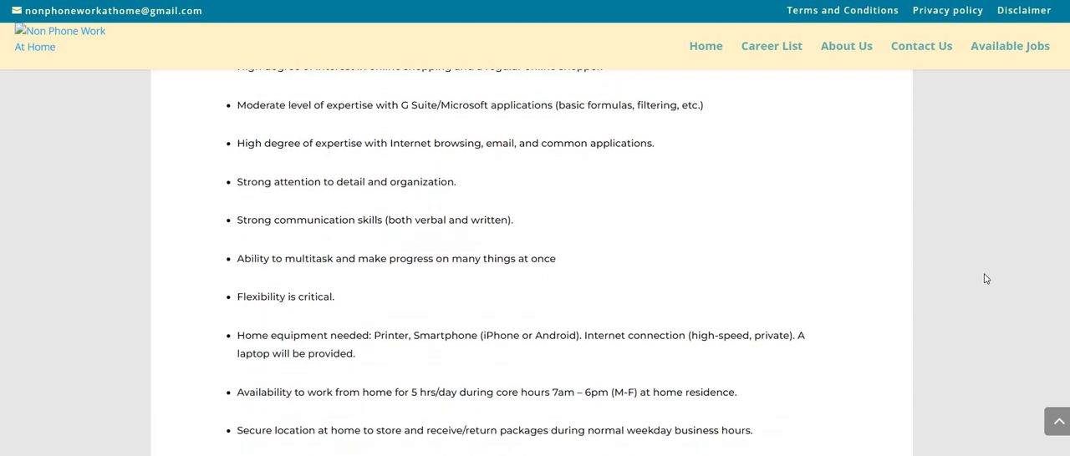
scroll("down", 3)
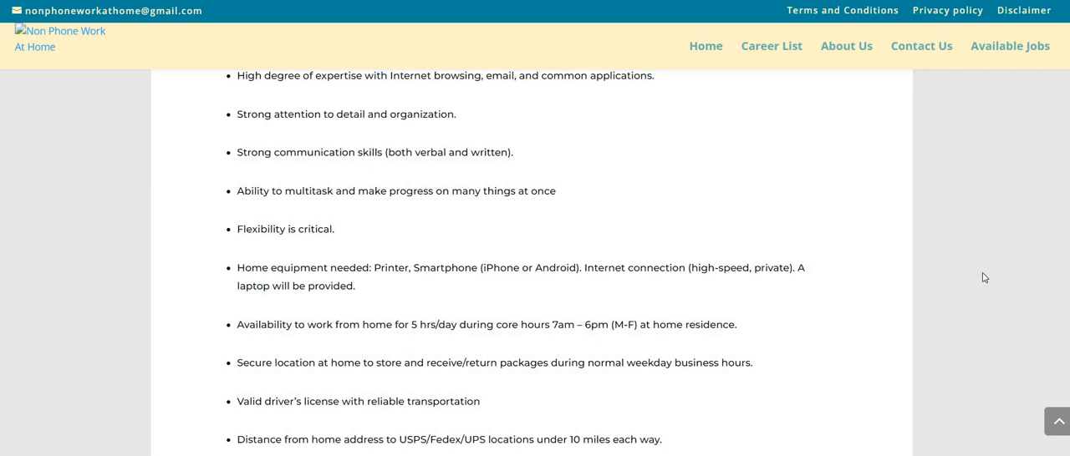
scroll("down", 3)
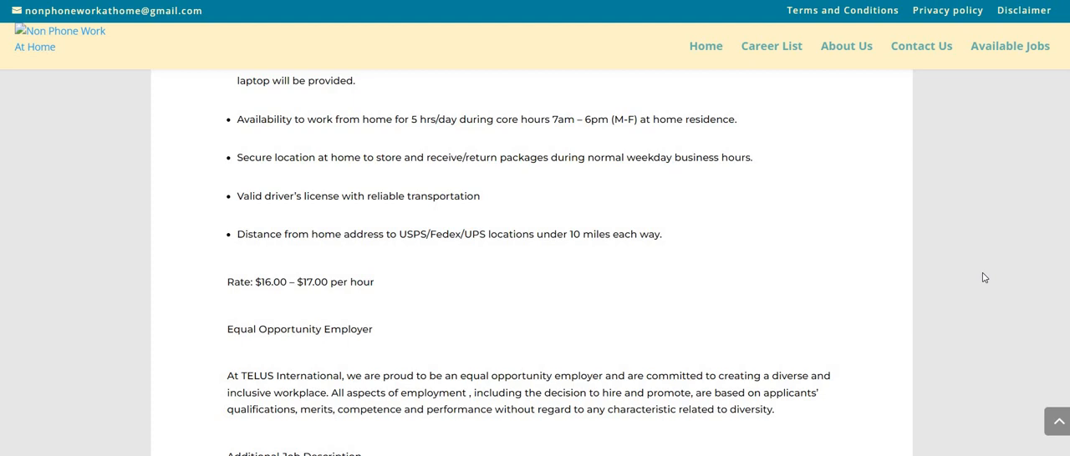
mouse_move(939, 210)
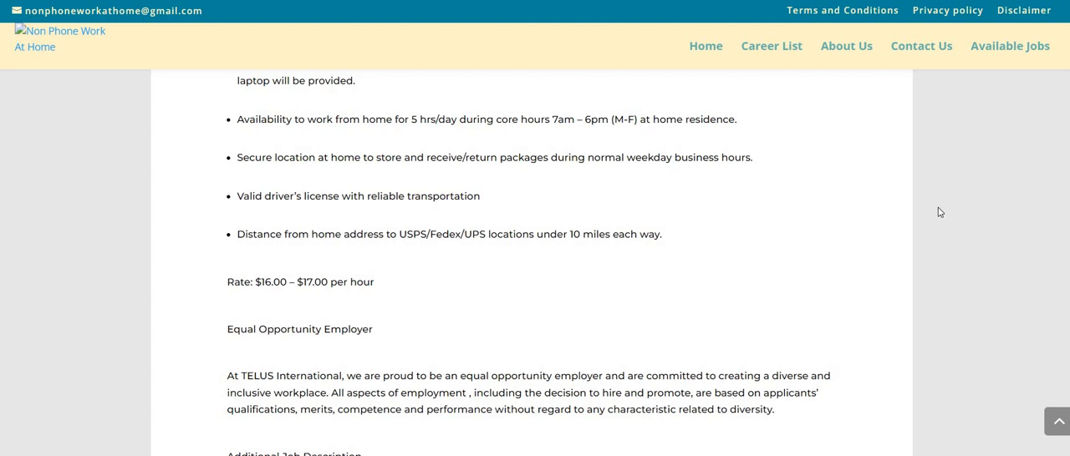
mouse_move(843, 261)
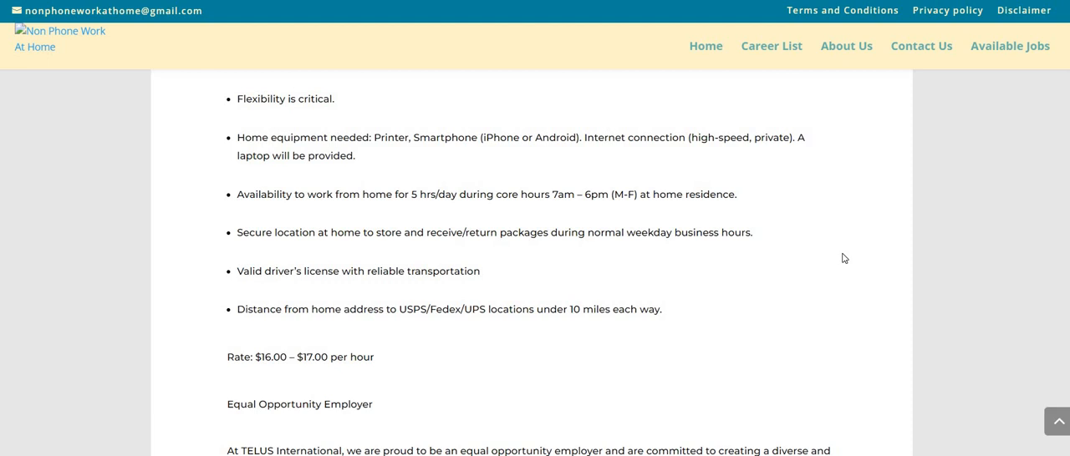
mouse_move(856, 247)
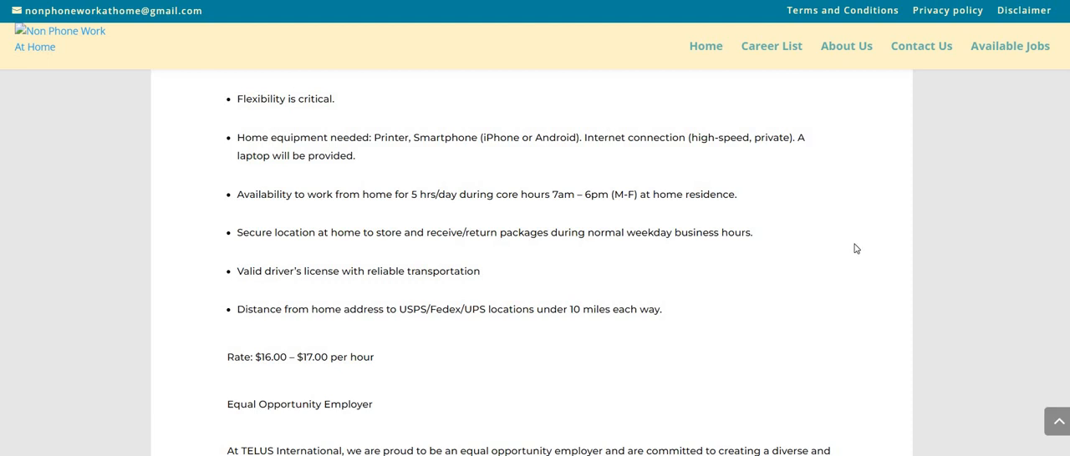
mouse_move(823, 179)
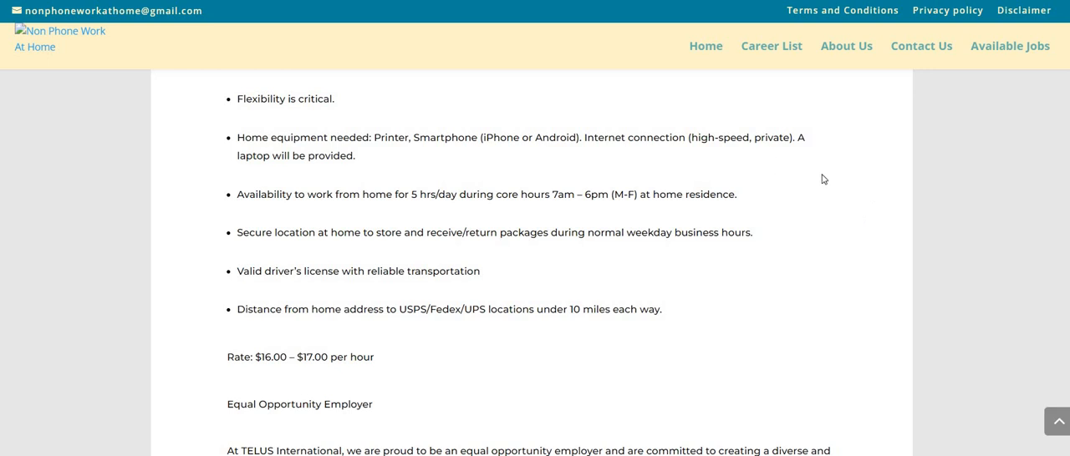
mouse_move(880, 229)
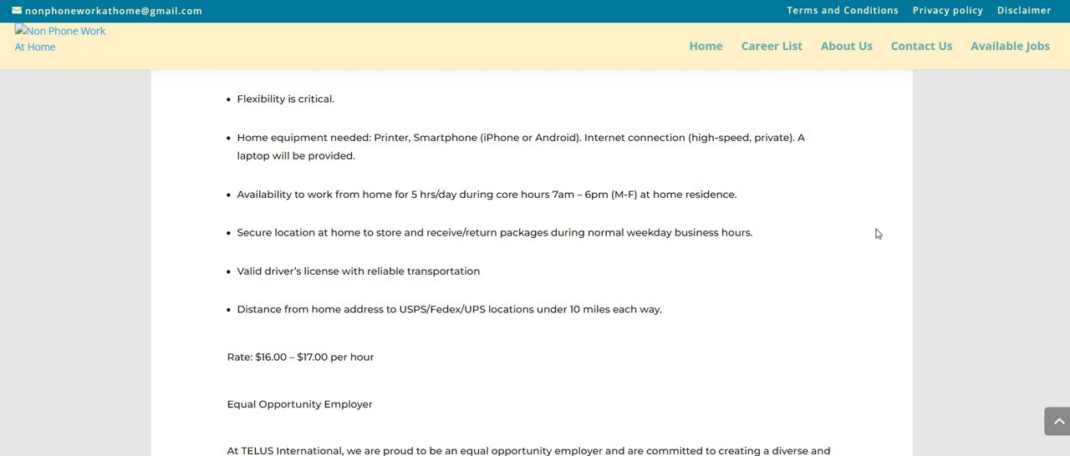
mouse_move(881, 237)
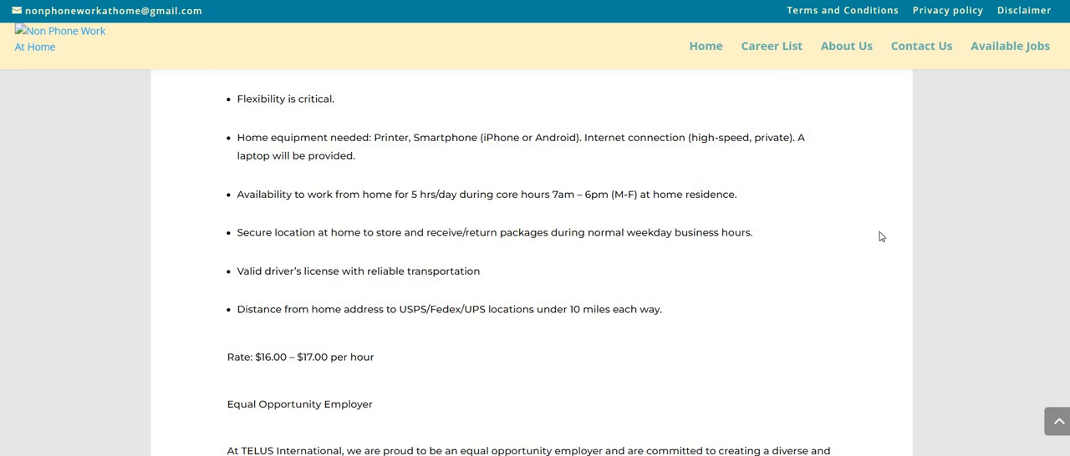
mouse_move(892, 238)
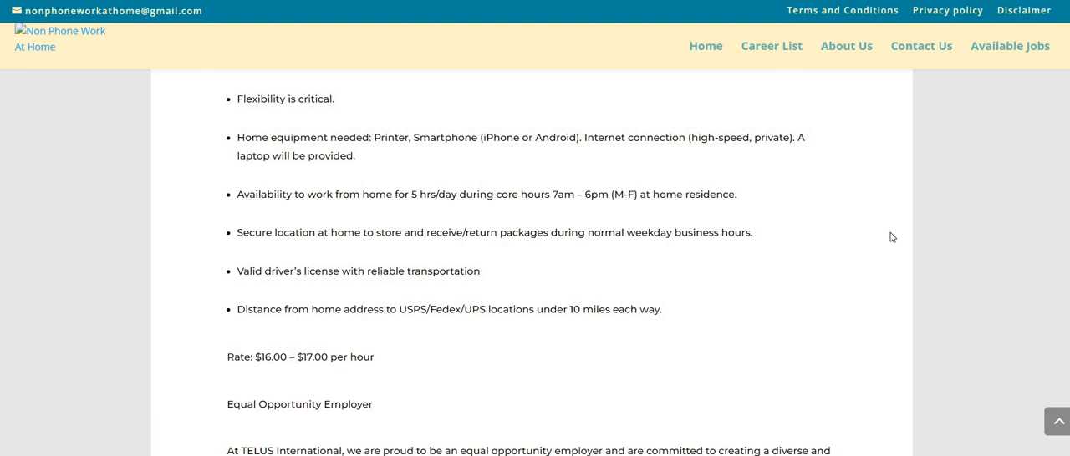
scroll("up", 3)
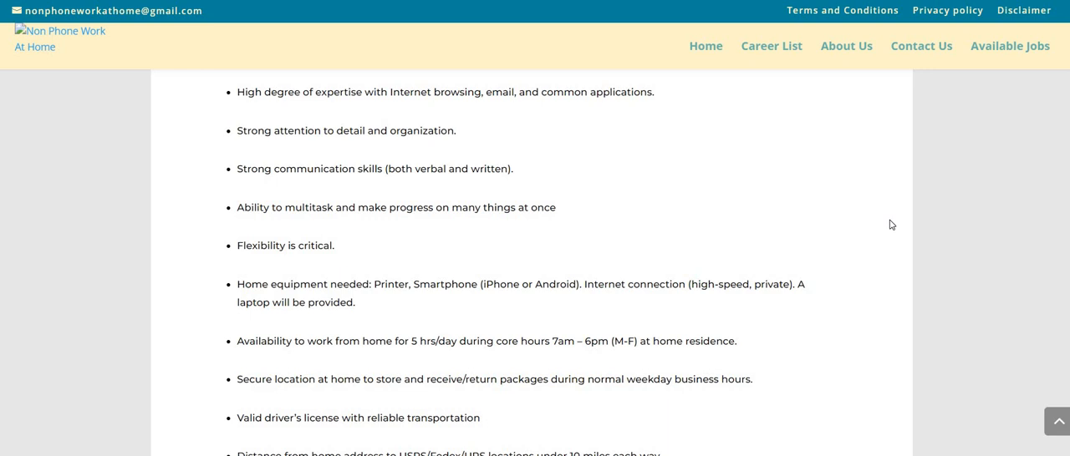
scroll("up", 3)
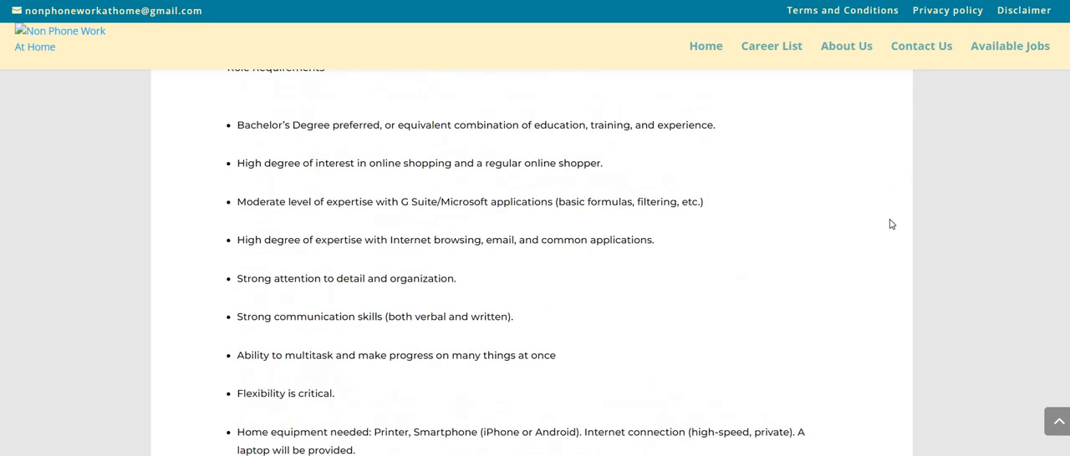
scroll("up", 3)
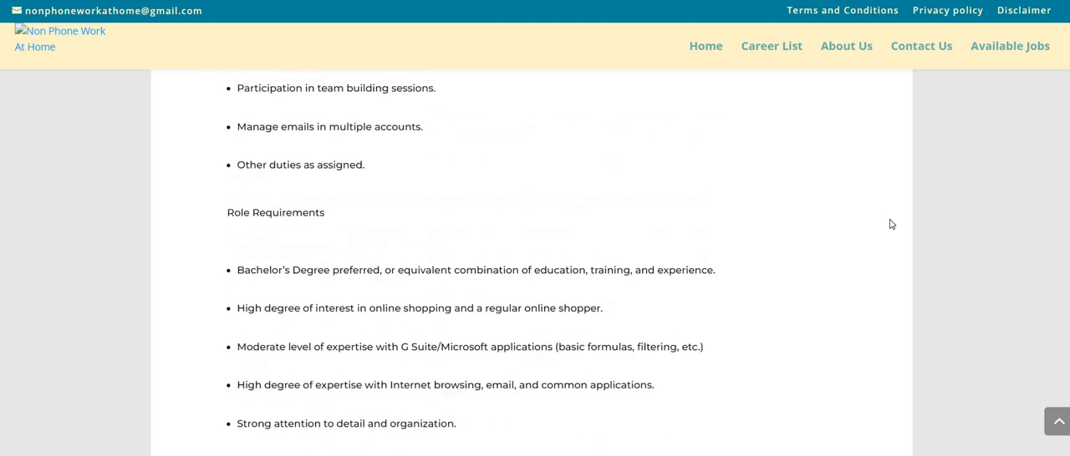
scroll("up", 3)
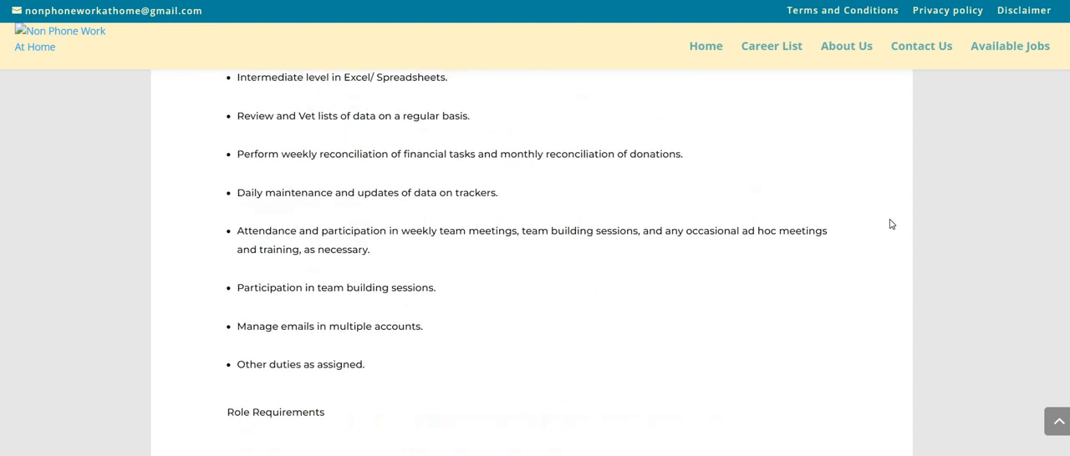
scroll("up", 3)
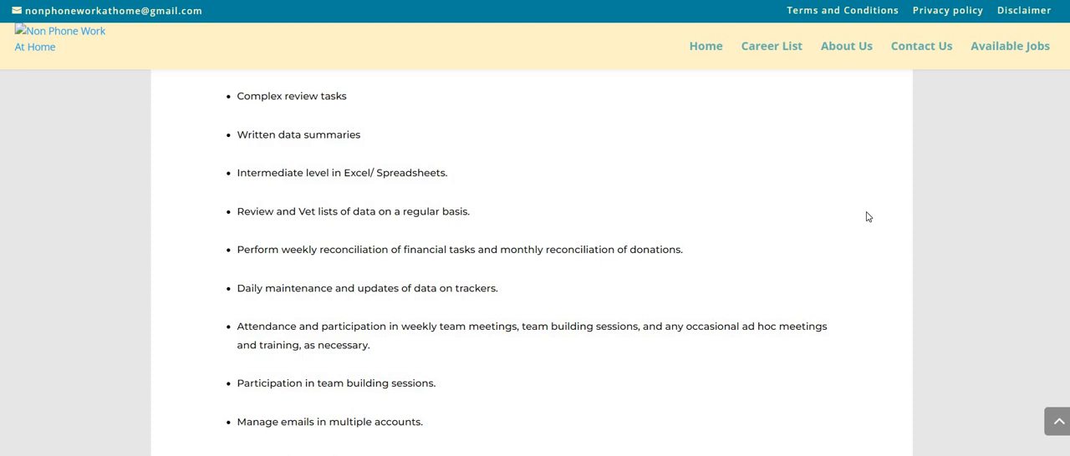
scroll("down", 3)
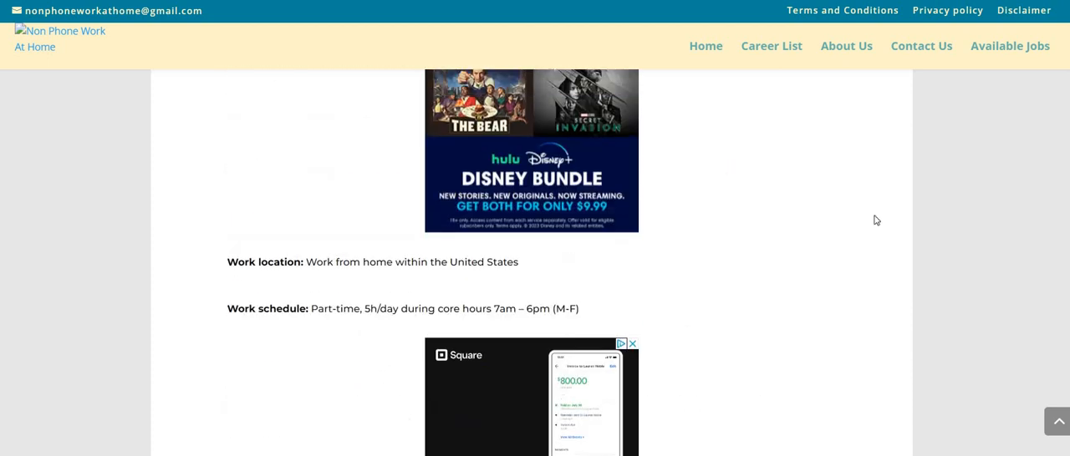
scroll("up", 3)
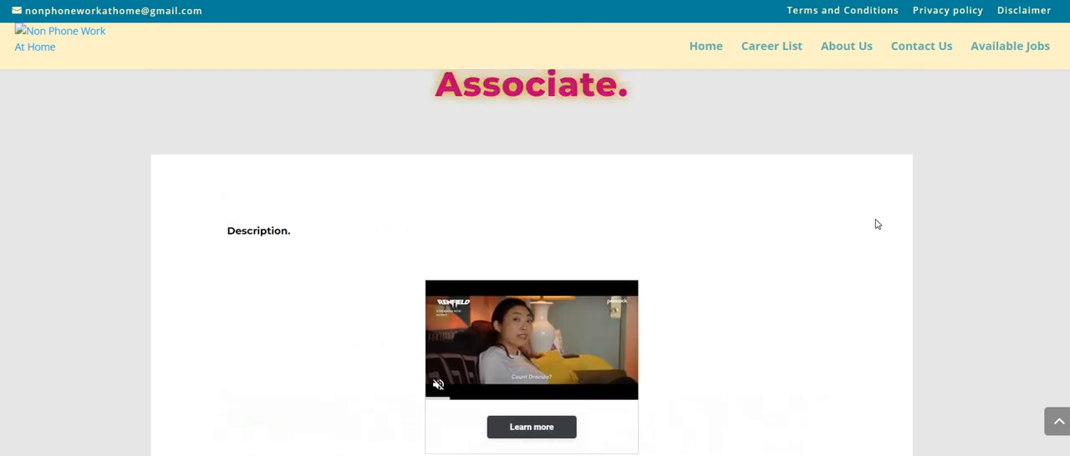
scroll("up", 3)
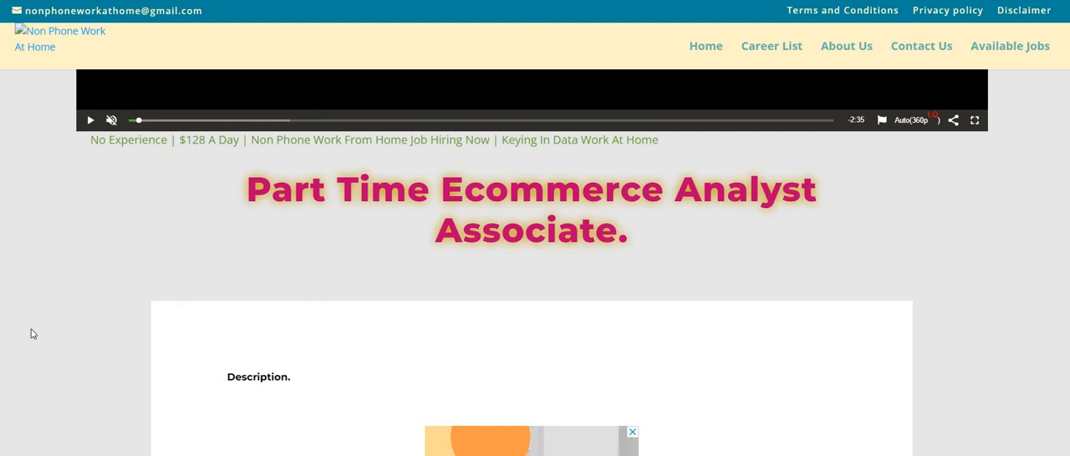
mouse_move(68, 355)
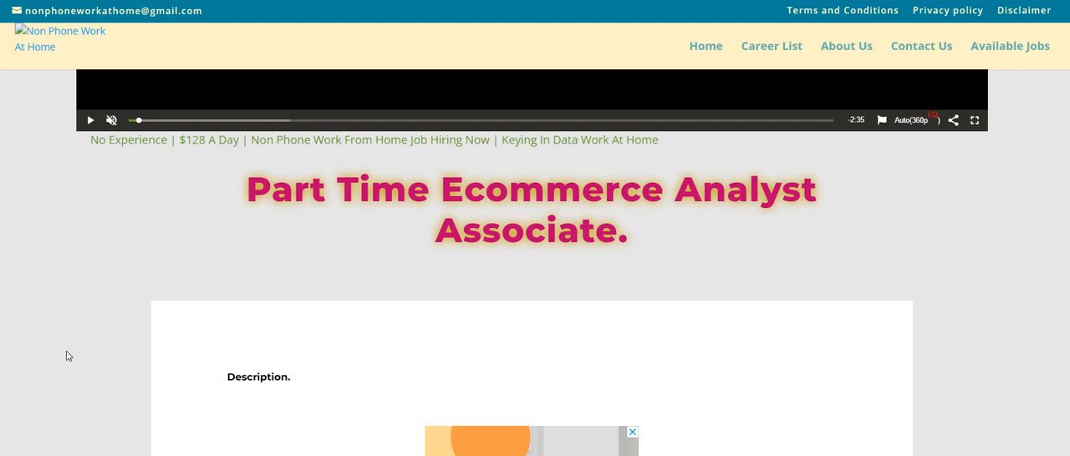